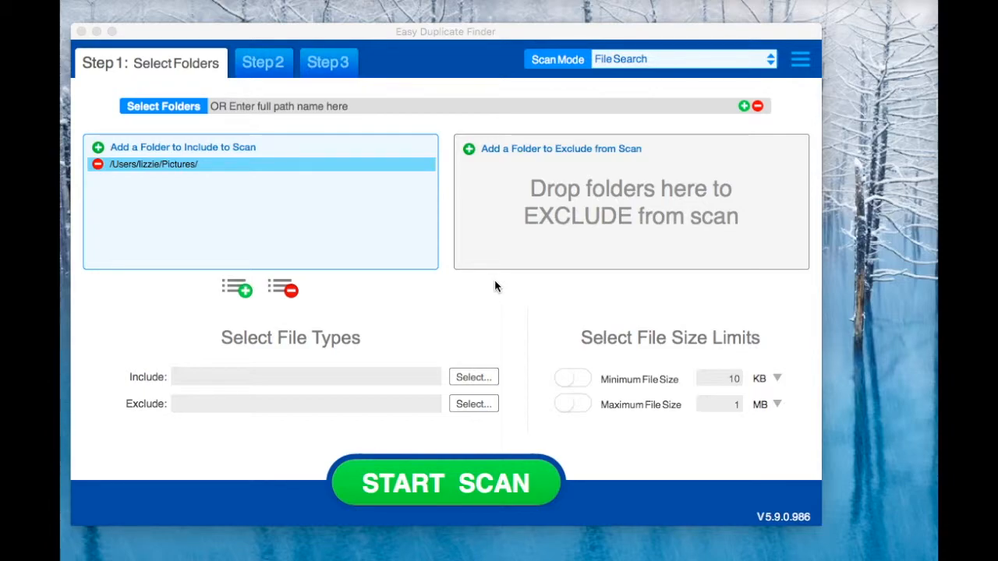
mouse_move(669, 57)
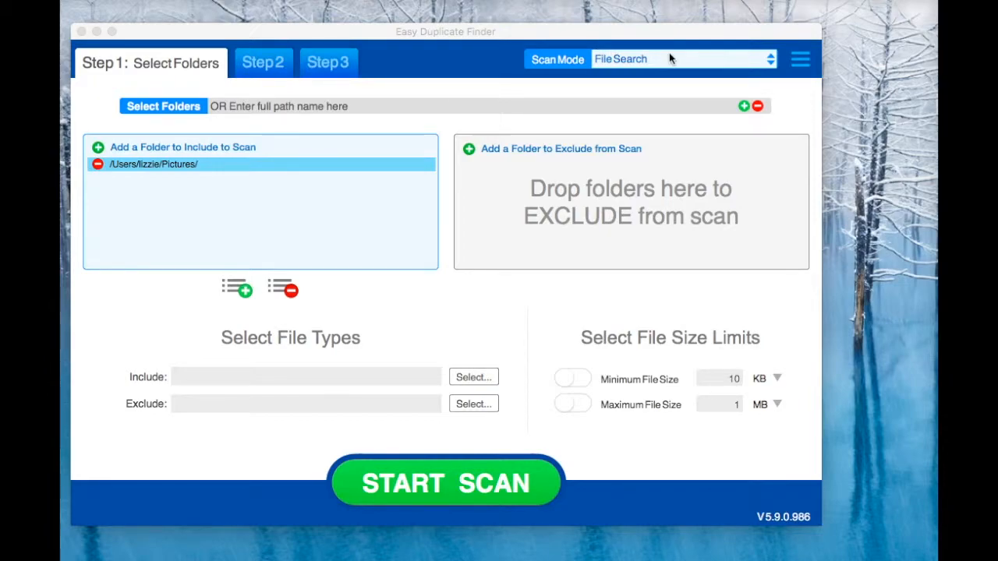
- Choose Email Mode from the Scan Mode list instead of file search
click(683, 59)
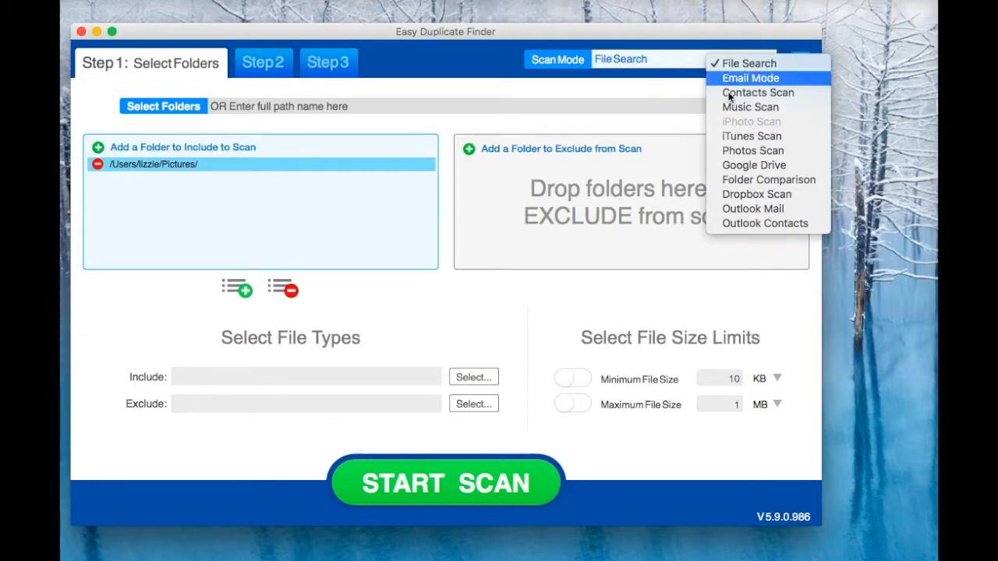
mouse_move(753, 209)
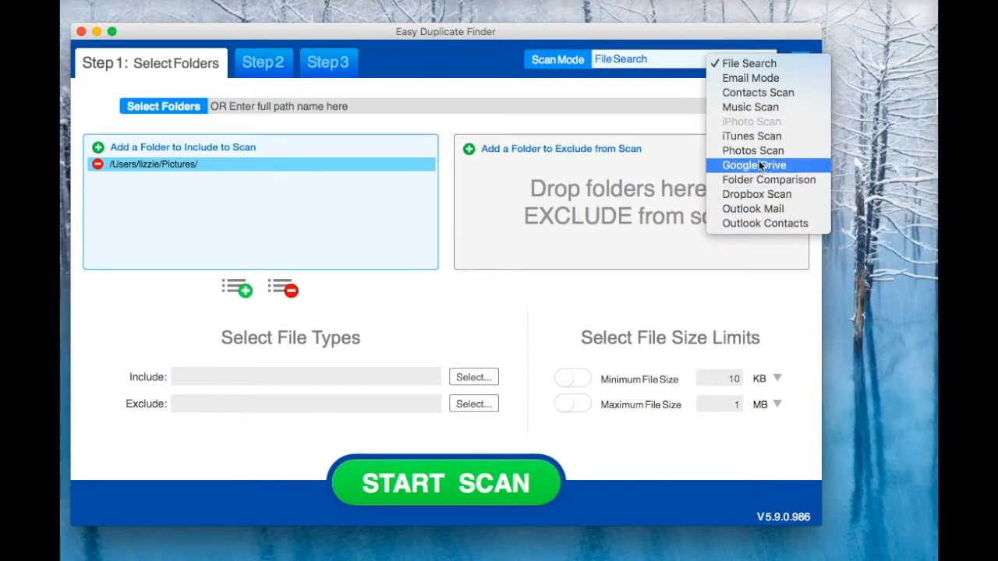
mouse_move(750, 78)
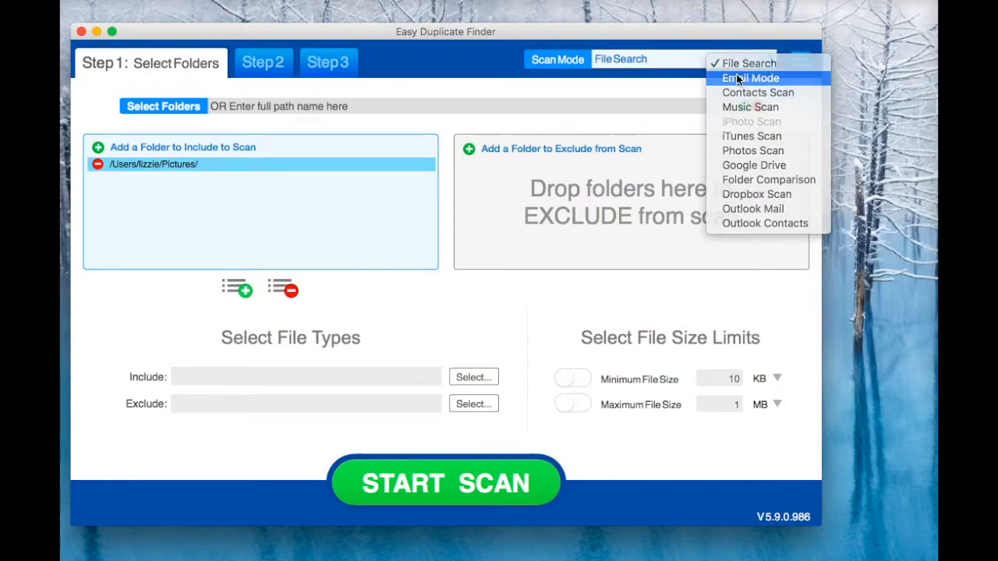
click(748, 78)
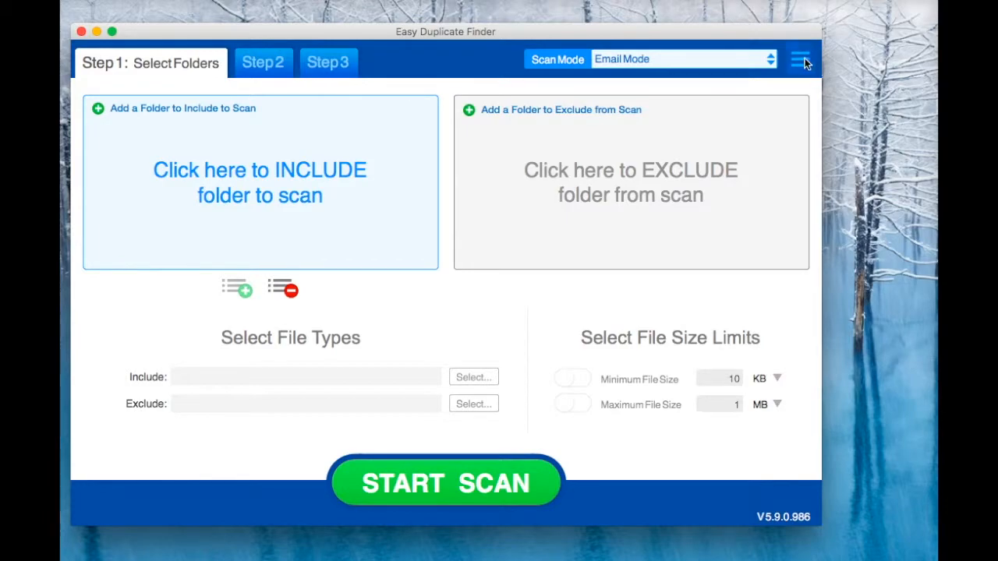
click(800, 59)
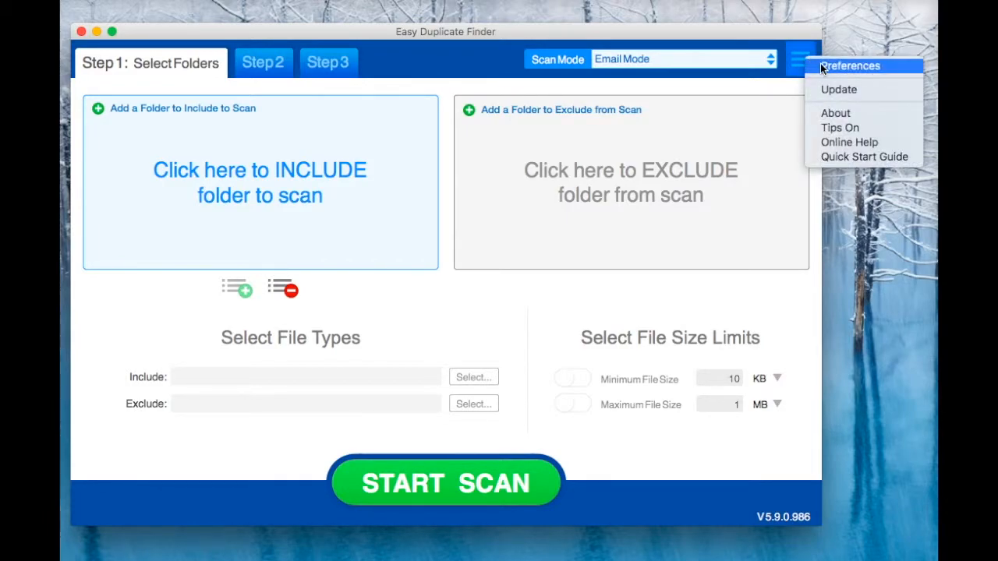
click(850, 65)
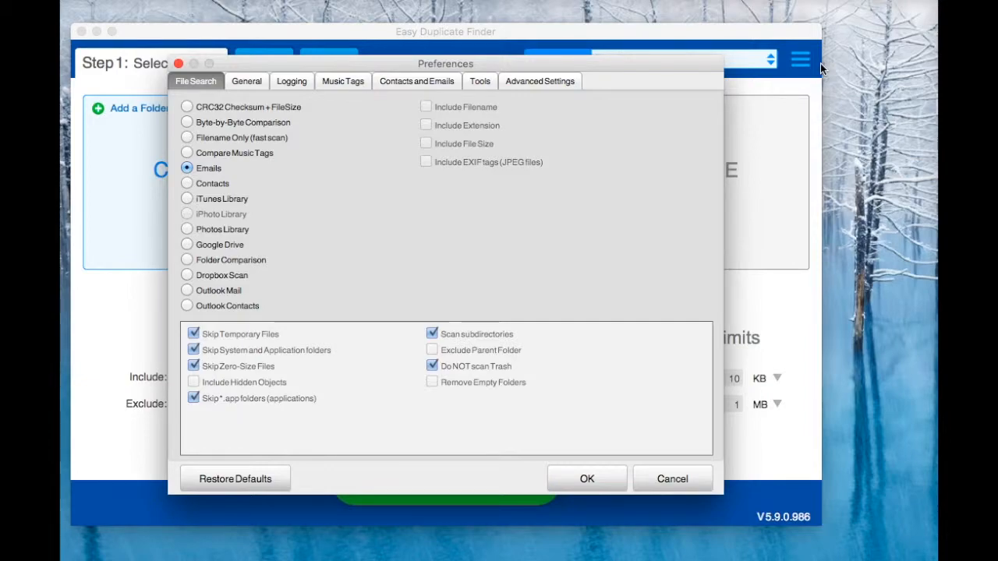
click(416, 81)
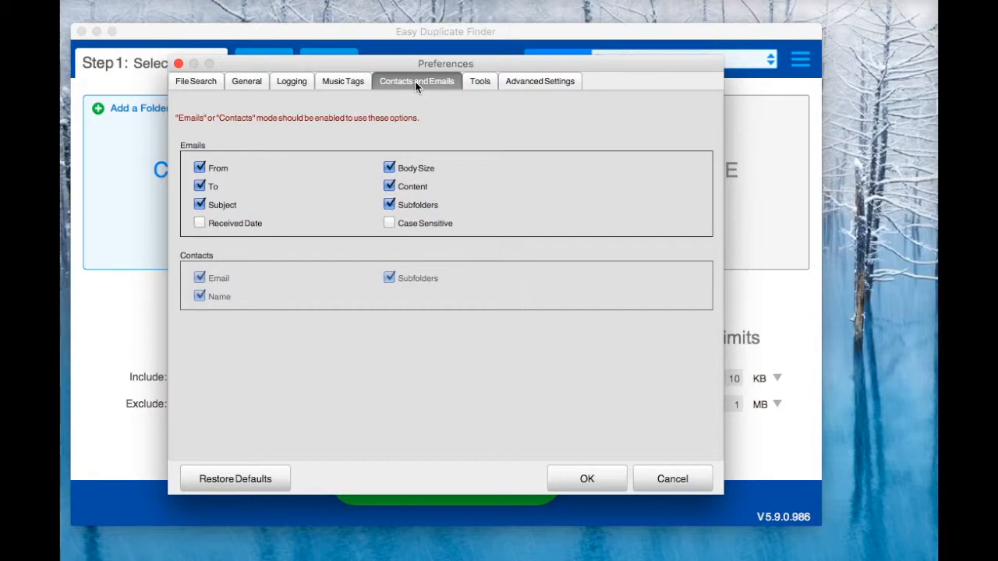
mouse_move(211, 178)
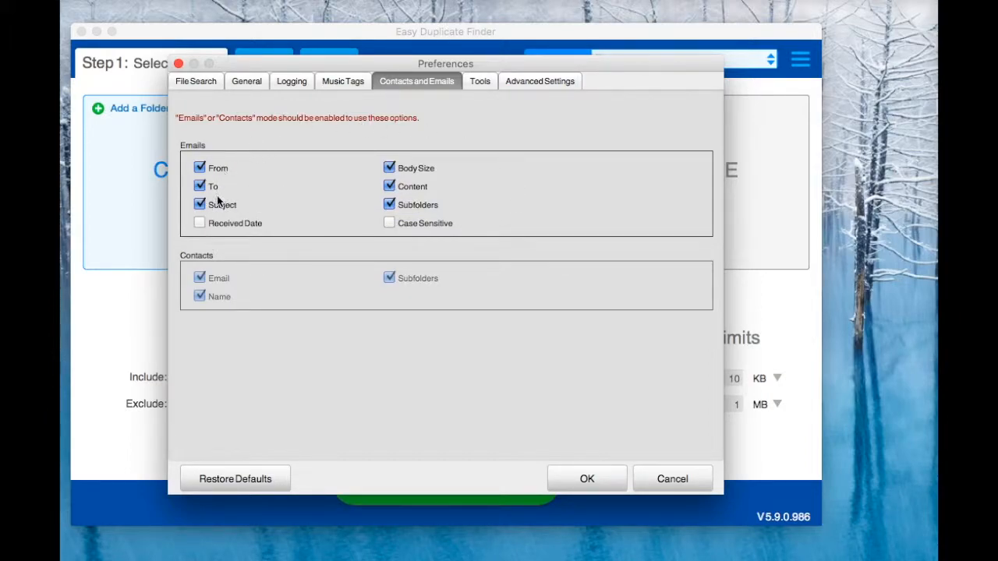
mouse_move(690, 451)
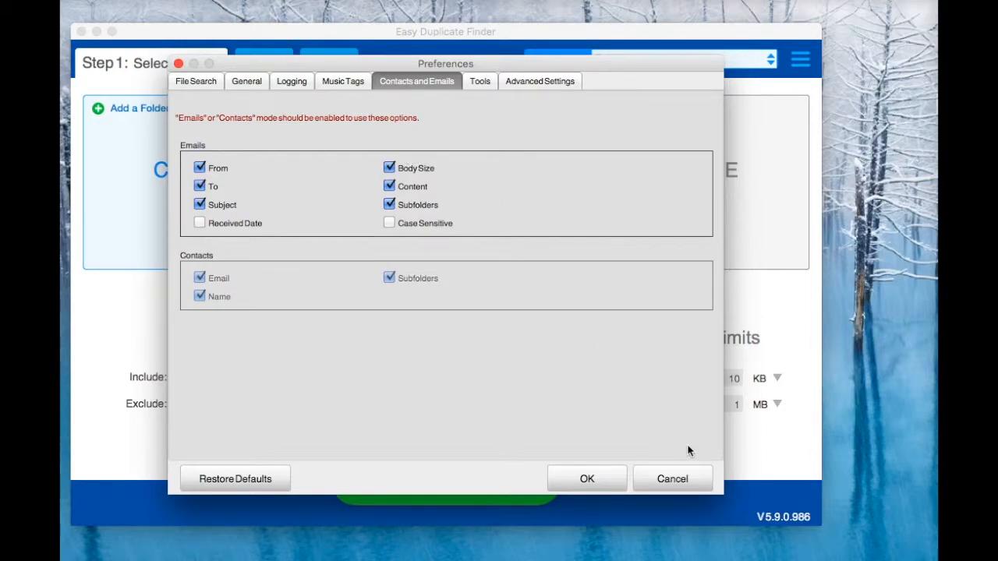
click(199, 223)
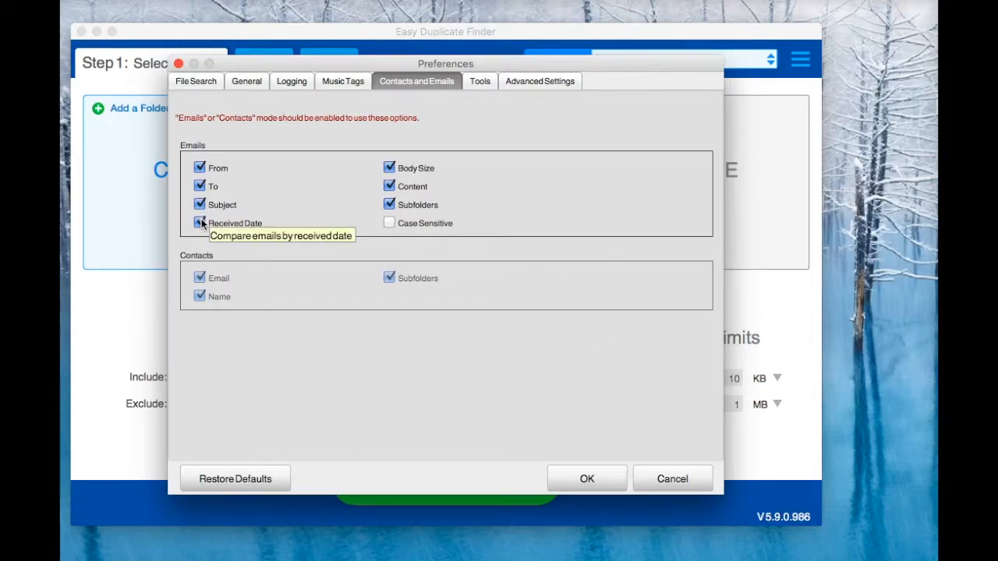
click(200, 223)
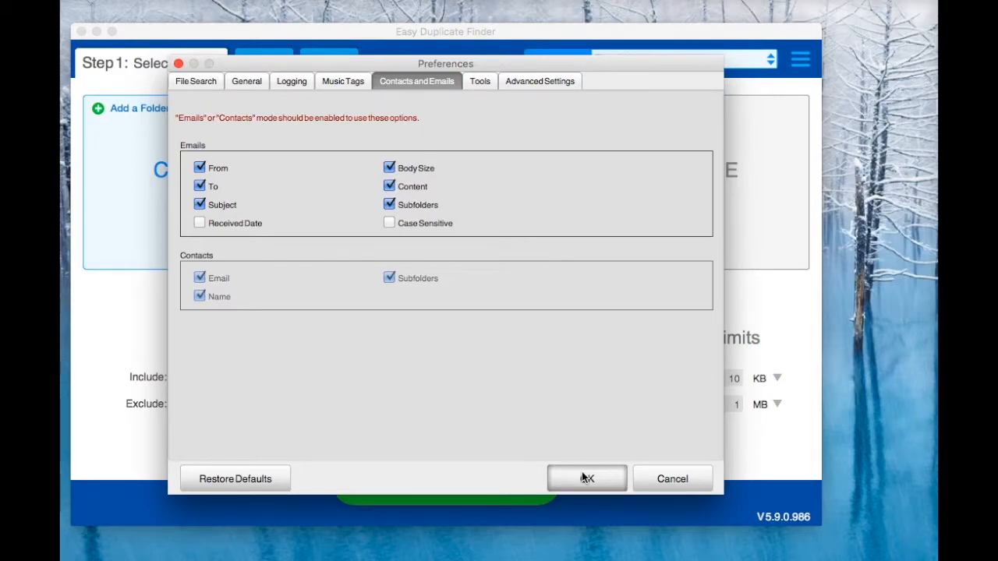
click(587, 478)
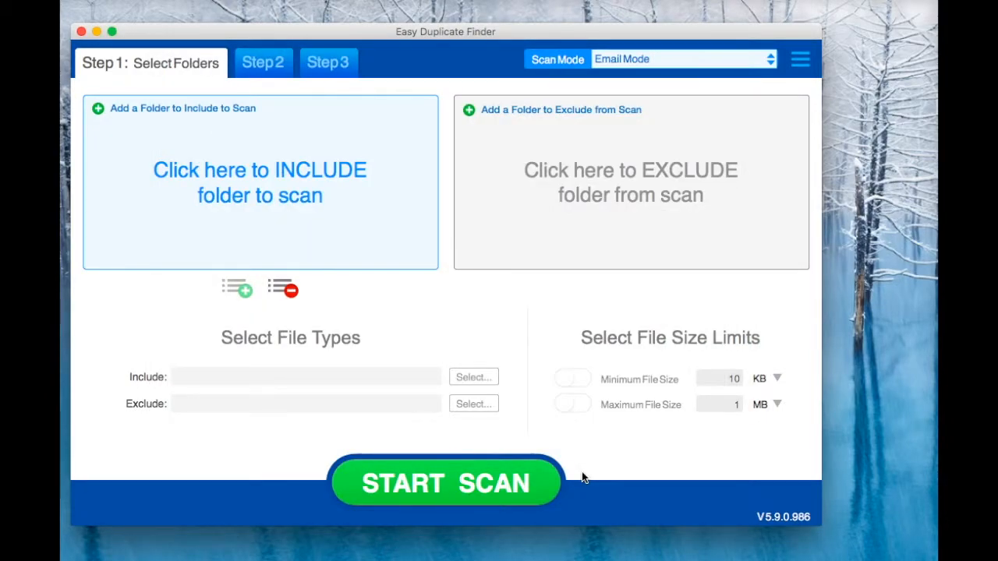
mouse_move(574, 462)
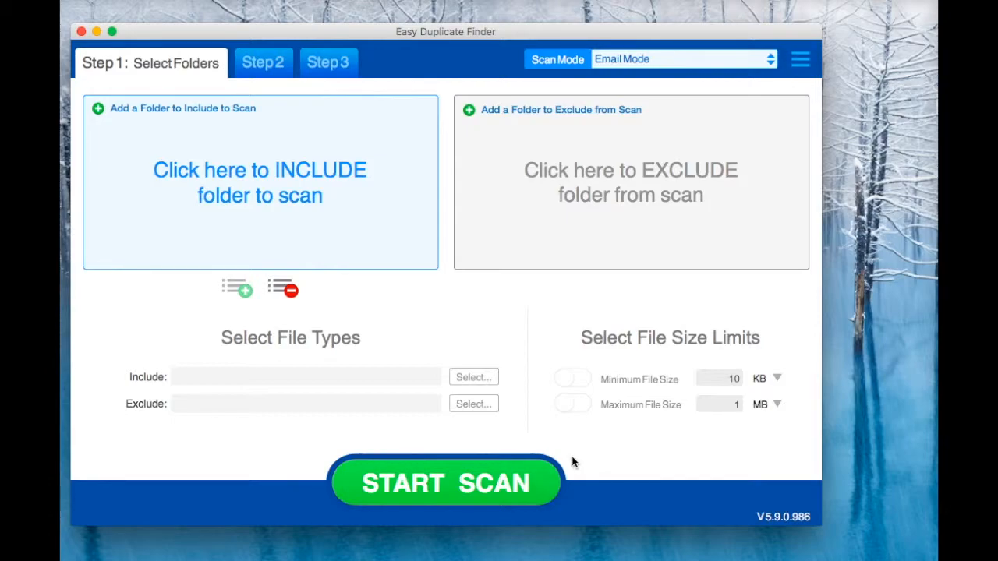
mouse_move(281, 288)
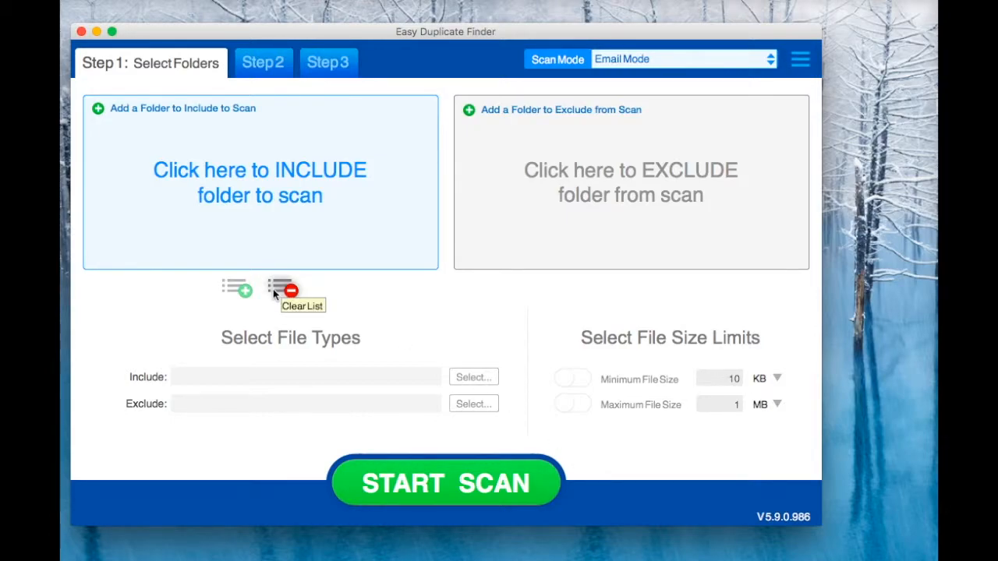
mouse_move(217, 197)
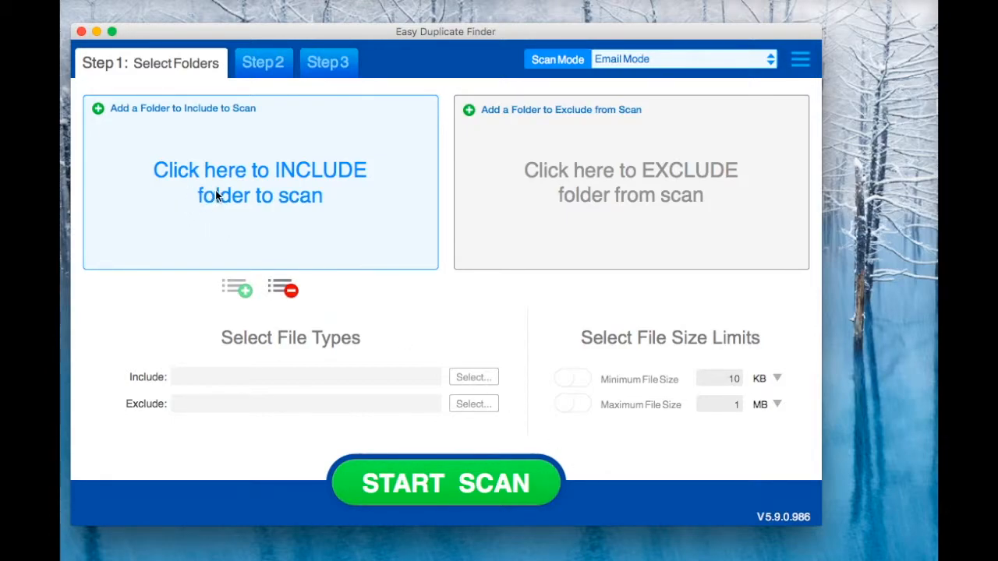
- Include the third mail account, the one below Hotmail, in the email scan
click(259, 183)
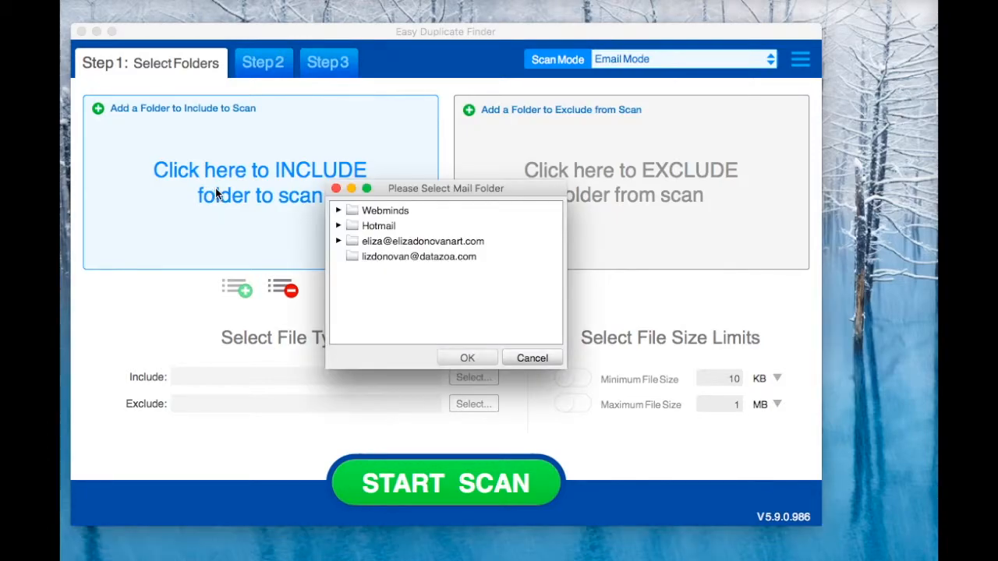
mouse_move(366, 240)
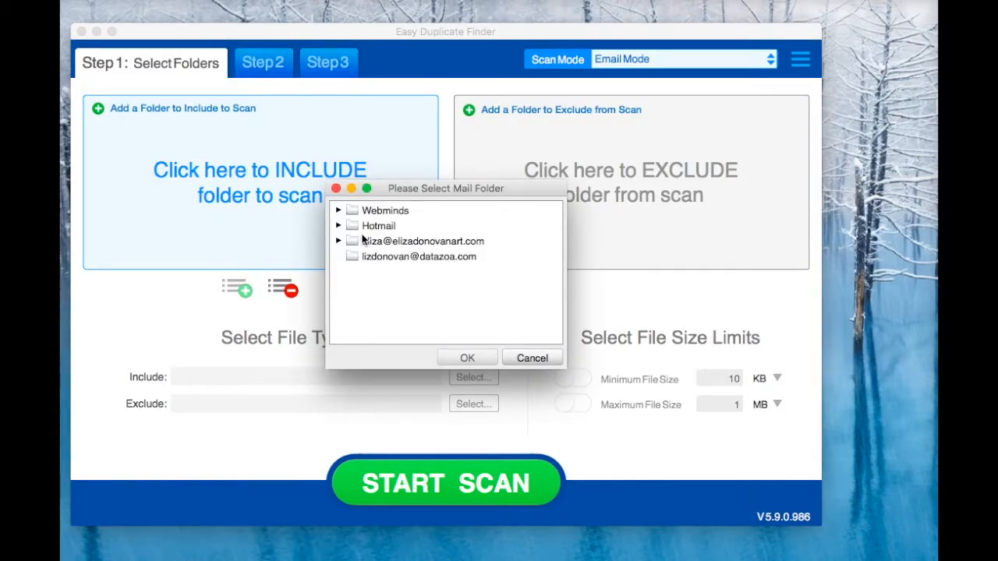
click(423, 240)
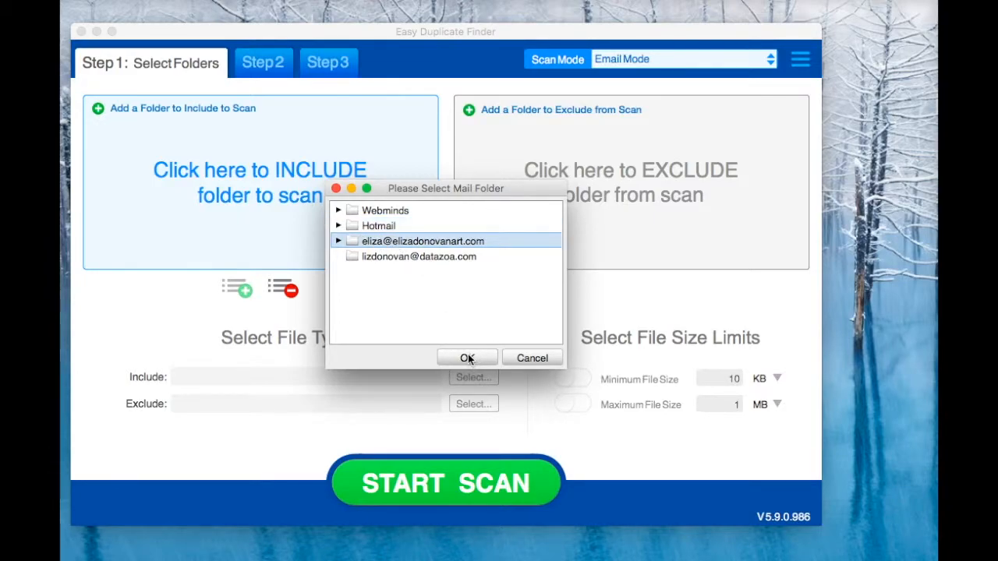
click(468, 357)
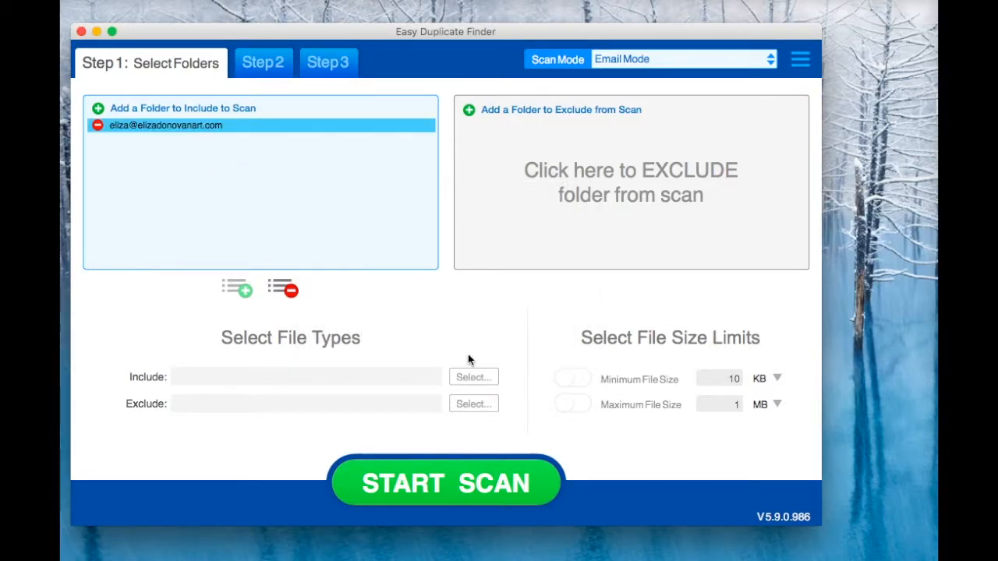
mouse_move(446, 483)
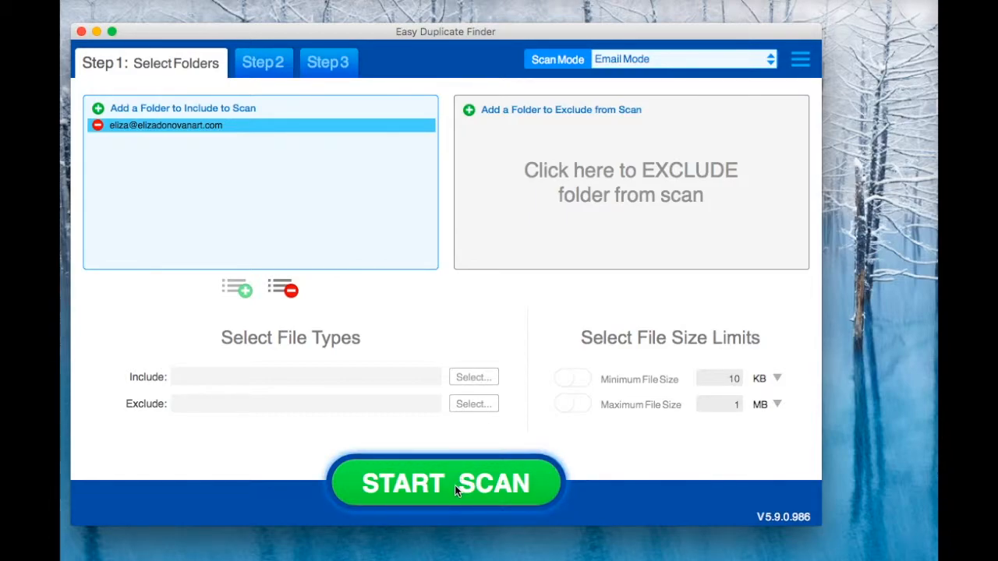
- Run the email scan, reporting 274 emails scanned and 2 duplicates found
click(446, 484)
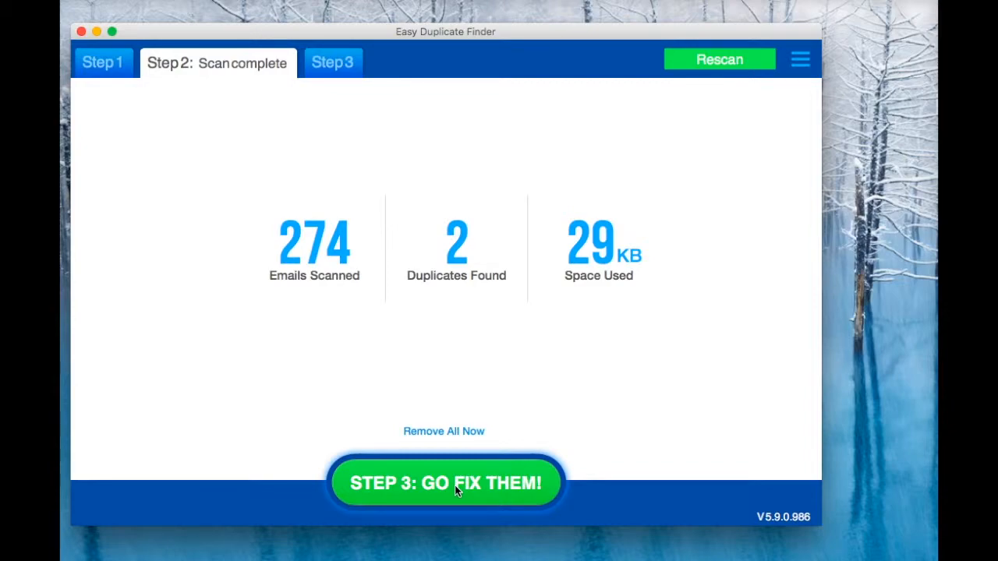
mouse_move(543, 521)
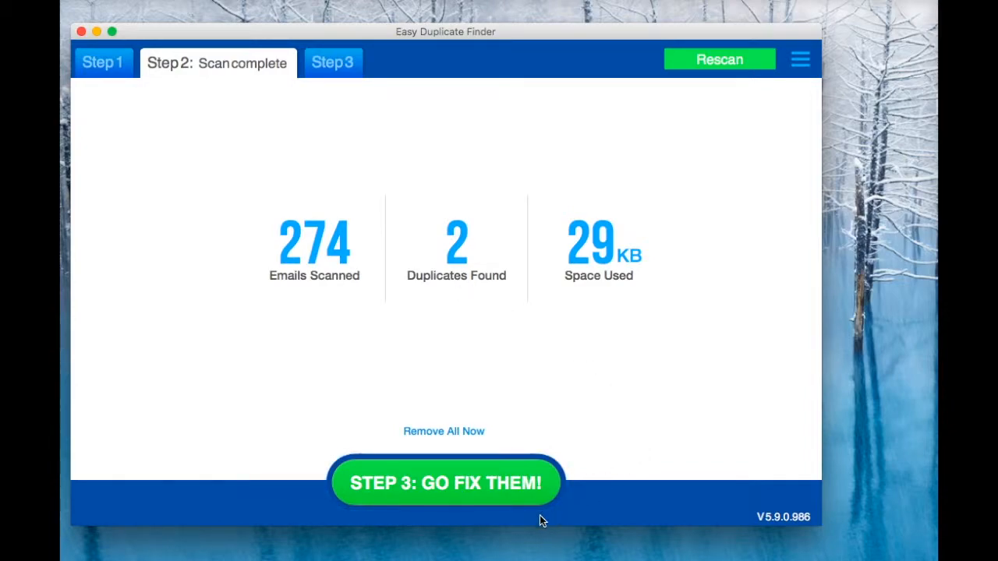
mouse_move(455, 482)
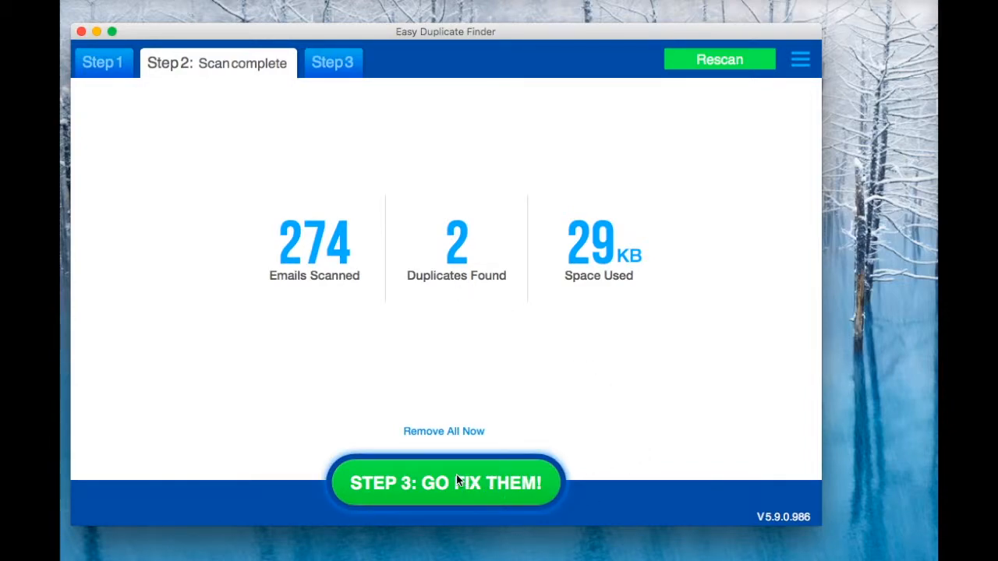
- Go to the fix screen and expand the 54 KB duplicate group
click(446, 484)
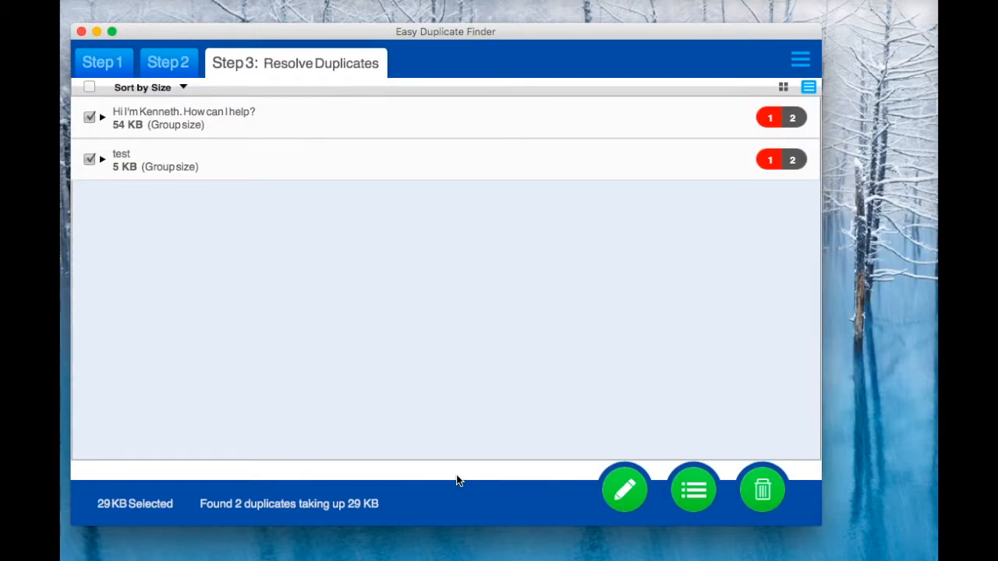
mouse_move(331, 287)
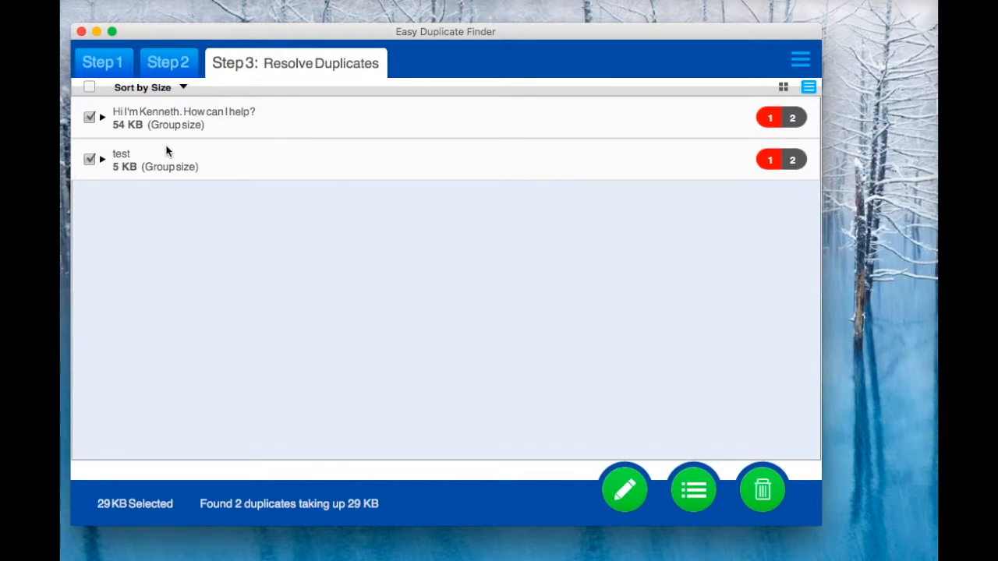
mouse_move(103, 117)
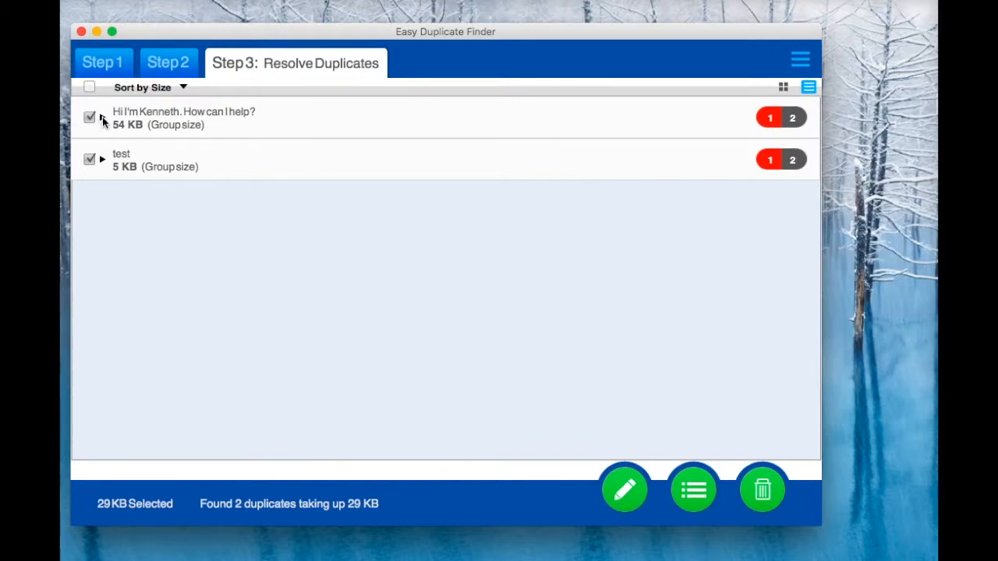
click(103, 117)
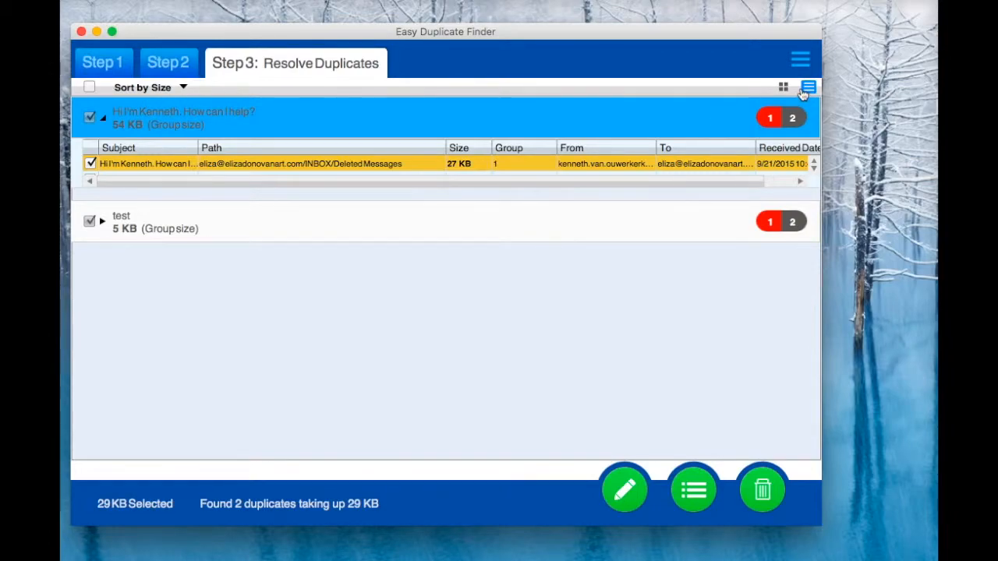
- Switch results to the detailed table listing all four emails with paths, sizes, senders and dates
click(783, 87)
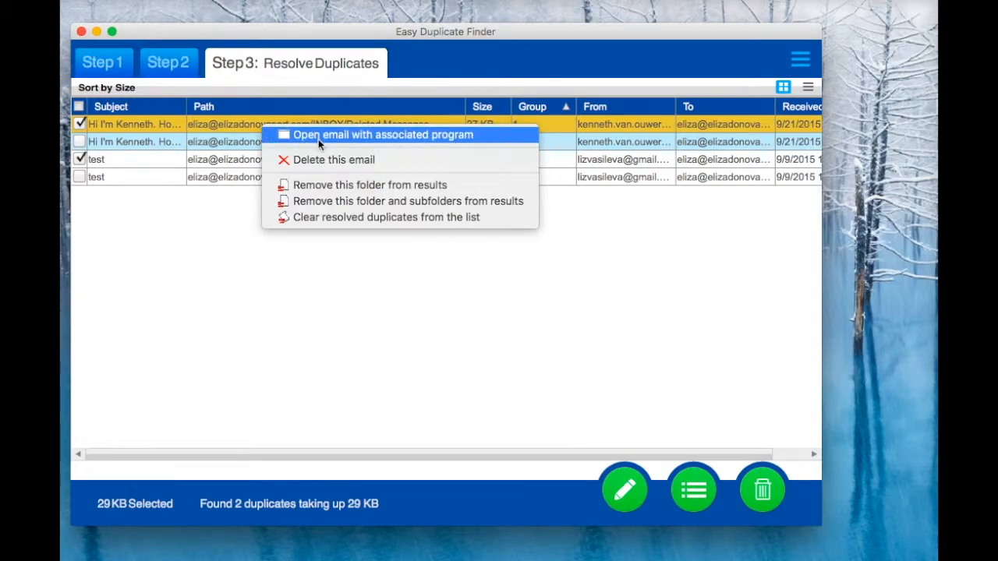
mouse_move(143, 293)
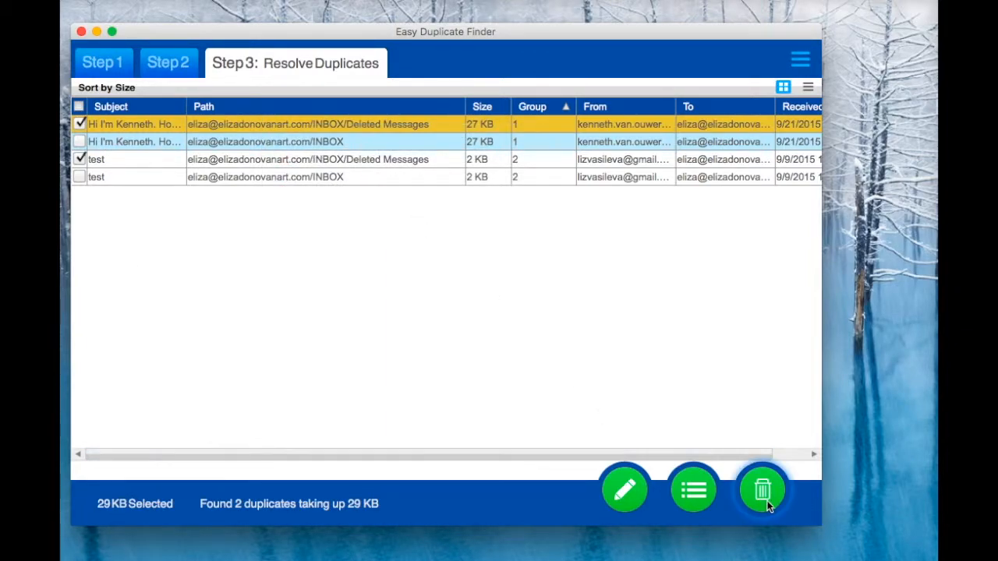
mouse_move(761, 490)
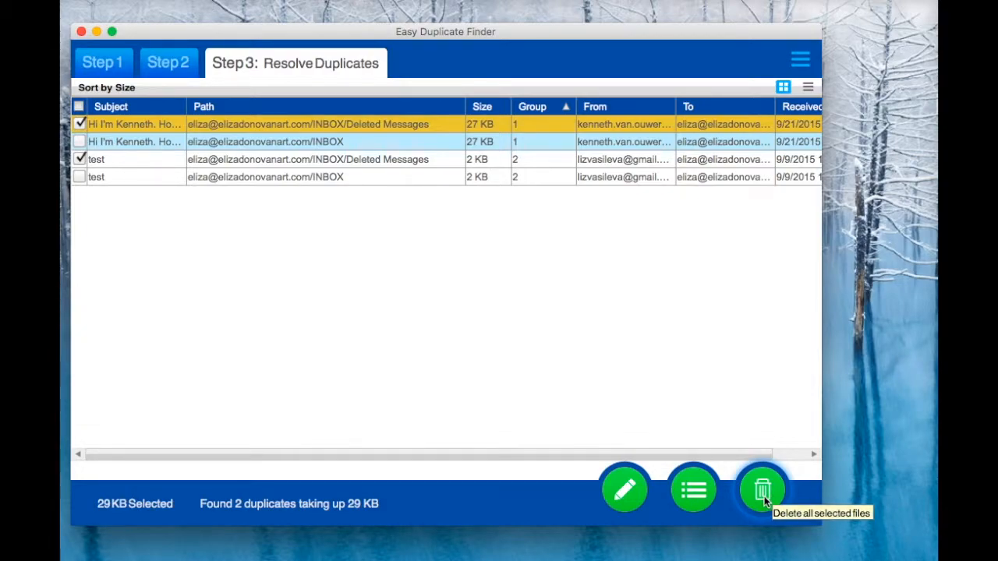
- Delete the two checked duplicate emails and confirm with Yes
click(761, 490)
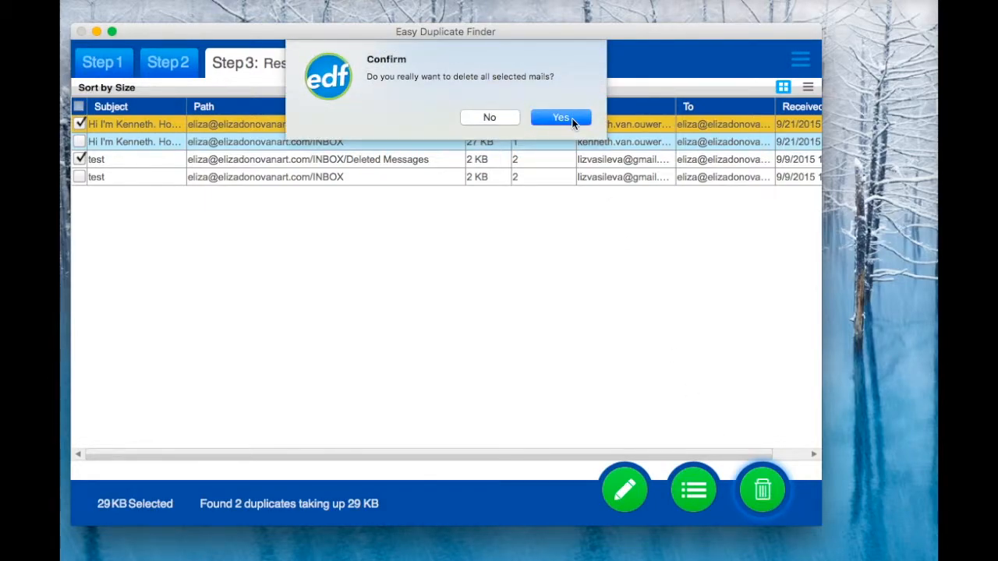
click(561, 117)
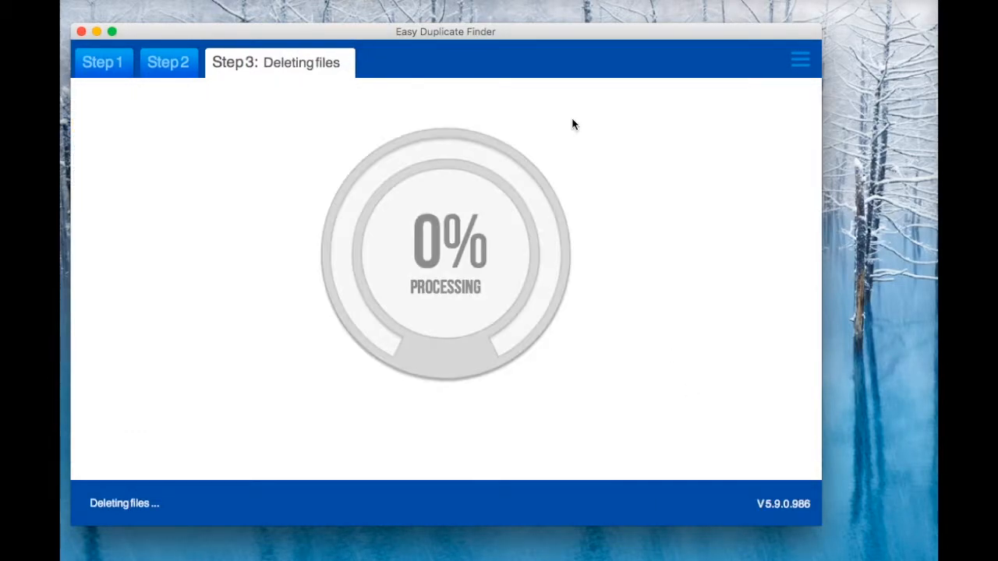